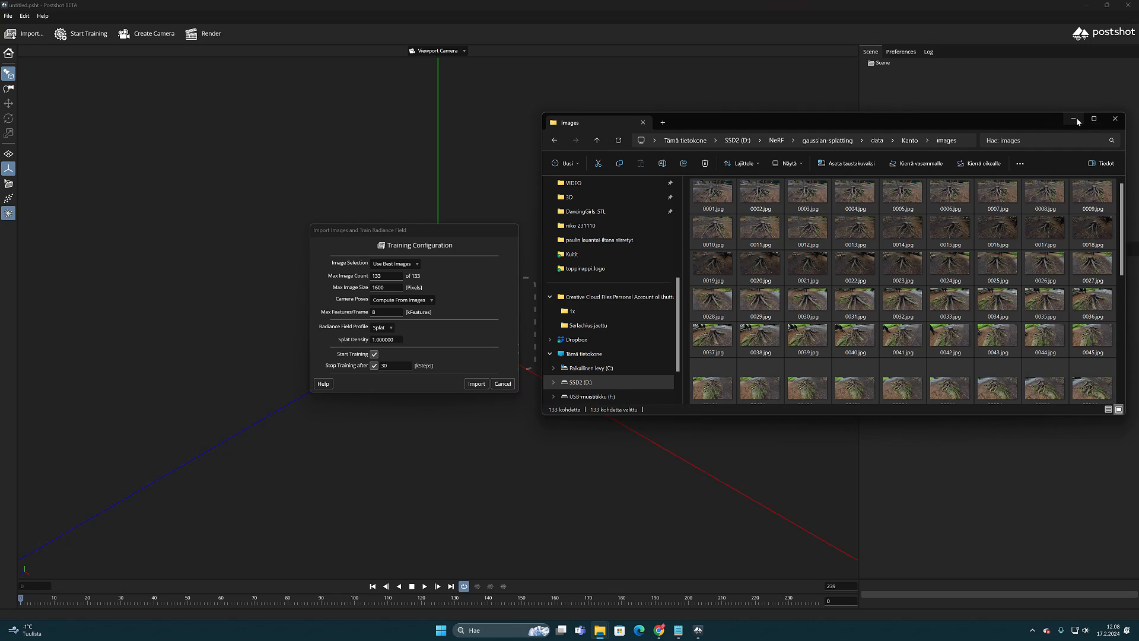
# Minimize the File Explorer images folder to reveal Postshot's Training Configuration for 133 images.
pyautogui.click(1075, 119)
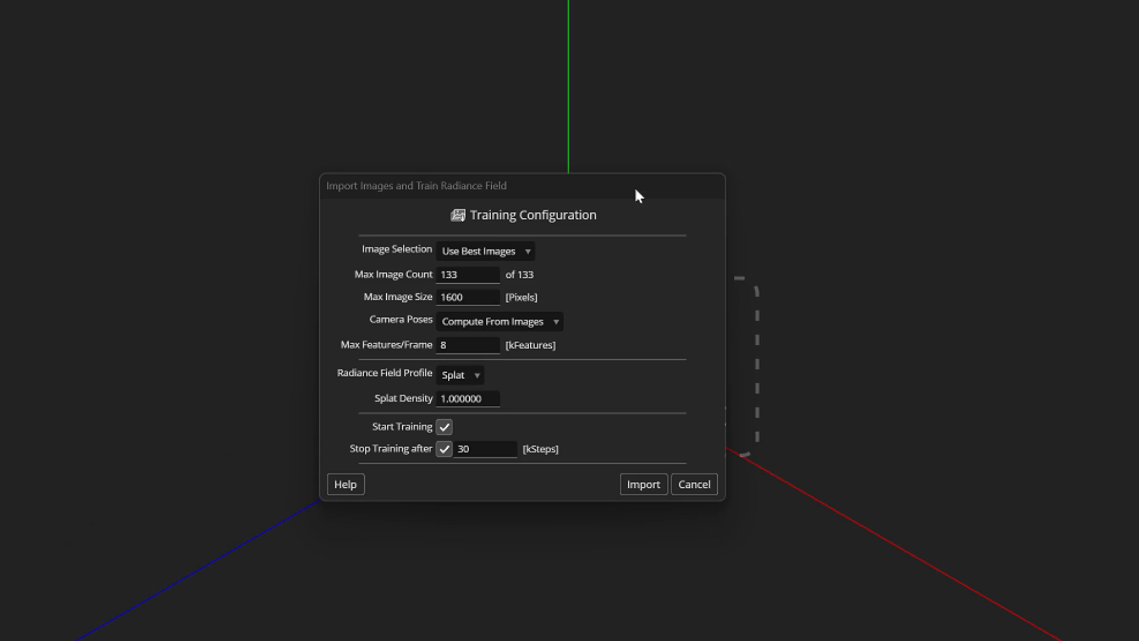